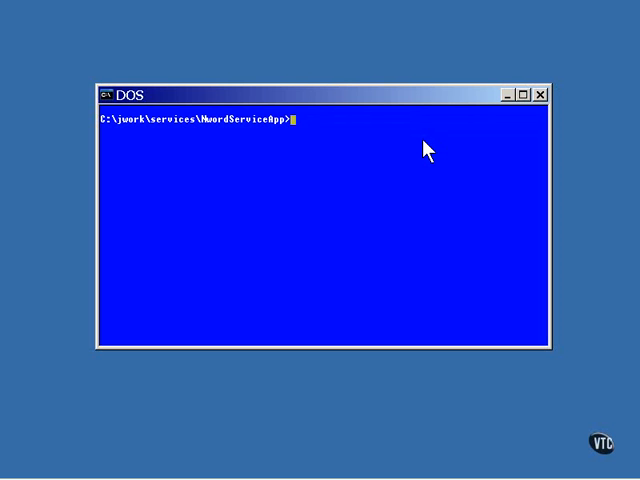
# Step: Print client-config.xml to view the nword WSDL location and 'webservices' package name
pyautogui.write('type')
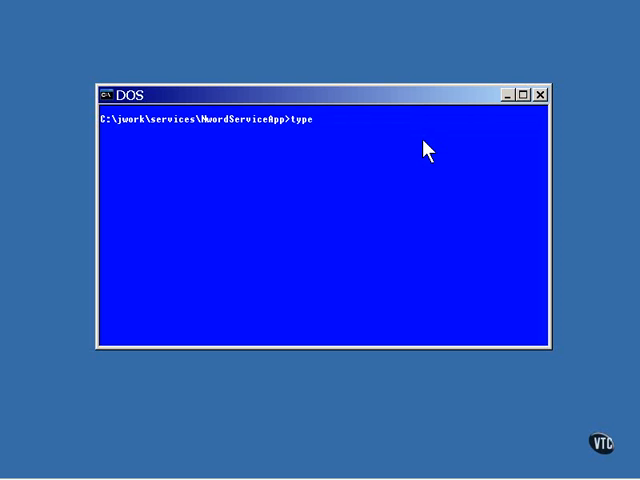
pyautogui.write('client-')
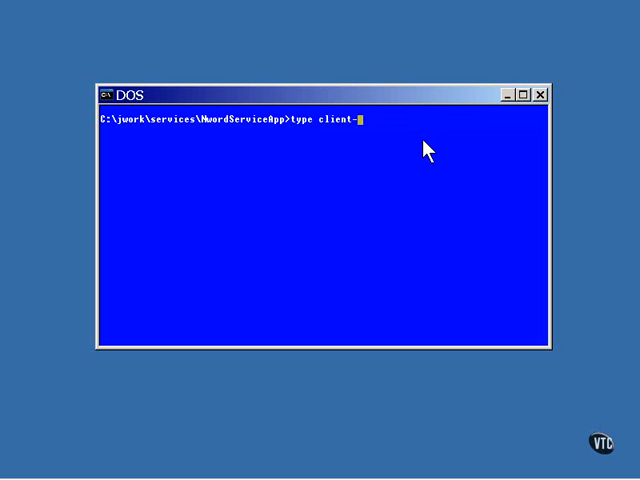
pyautogui.write('config.xml')
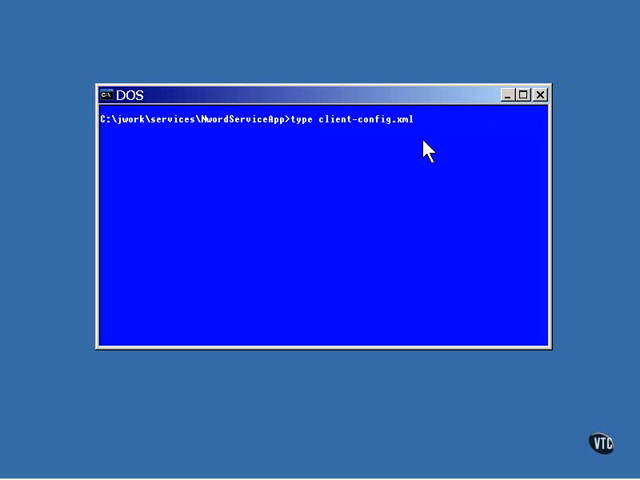
pyautogui.press('Return')
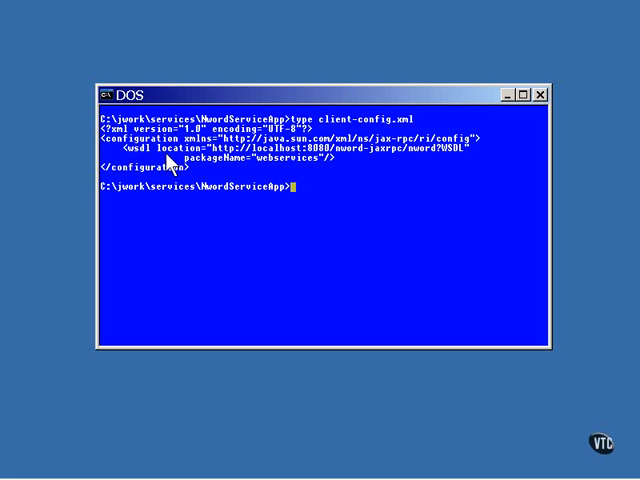
pyautogui.moveTo(199, 166)
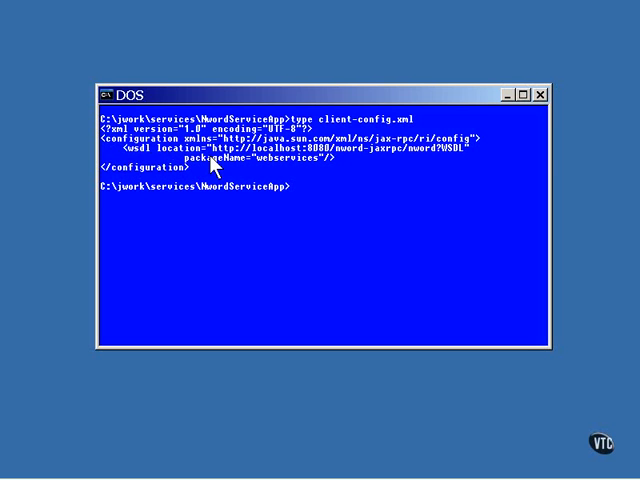
pyautogui.moveTo(360, 167)
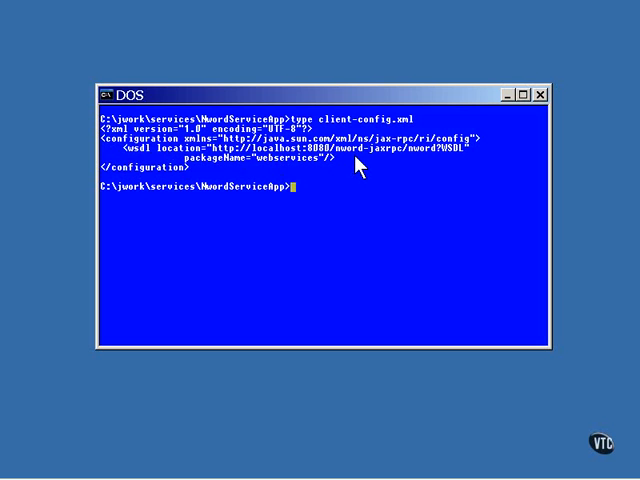
pyautogui.moveTo(370, 165)
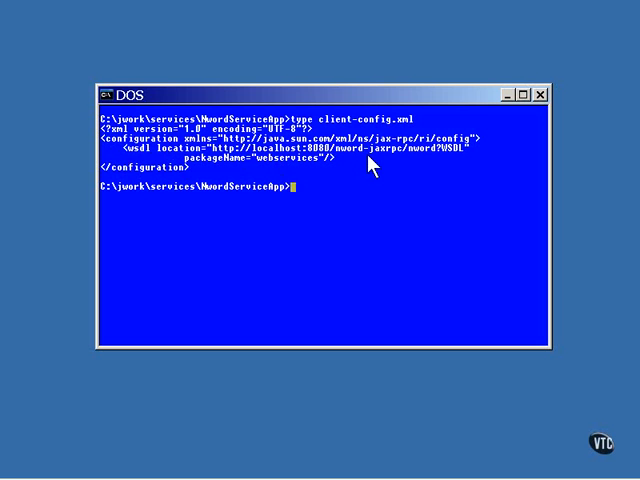
pyautogui.moveTo(412, 192)
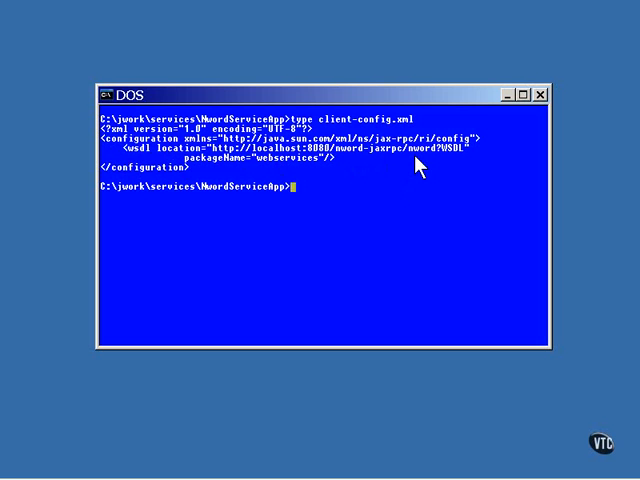
pyautogui.moveTo(212, 177)
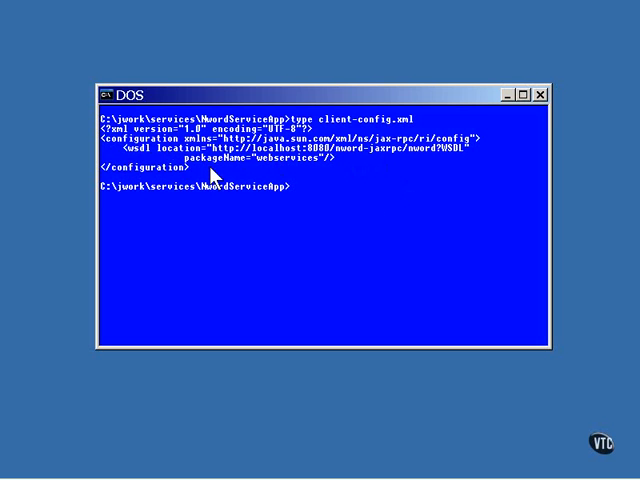
pyautogui.moveTo(287, 177)
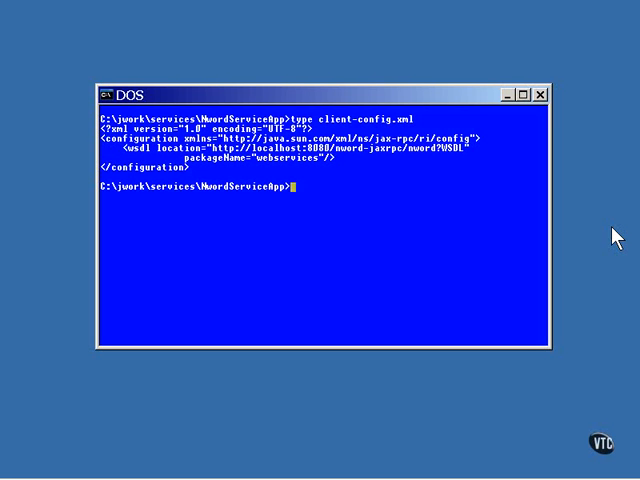
# Step: Create a 'stubs' directory inside NwordServiceApp with mkdir
pyautogui.write('mkdir stub')
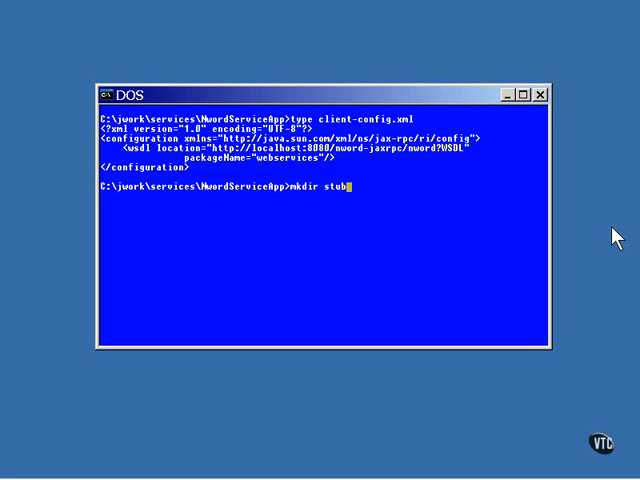
pyautogui.press('Return')
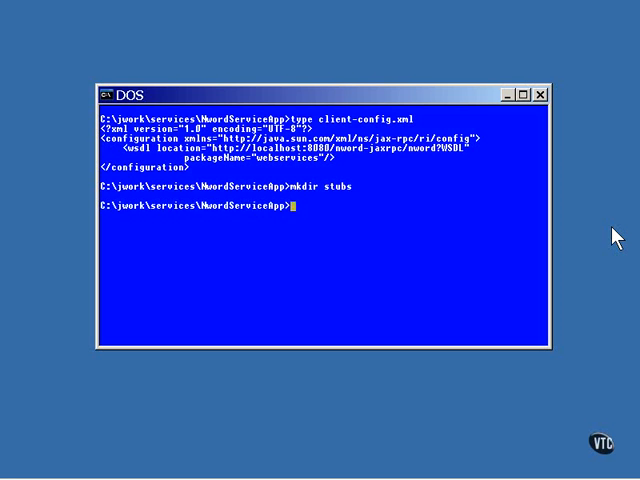
# Step: Print buildstubs.bat to review its CLASSPATH and wscompile stub-generation command
pyautogui.write('type builds')
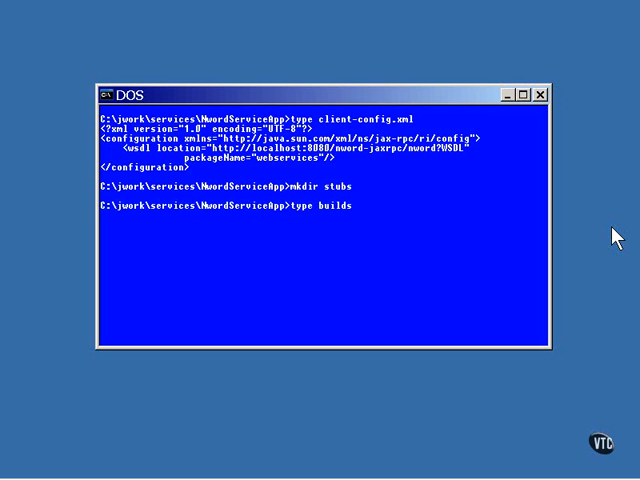
pyautogui.write('stubs.bat')
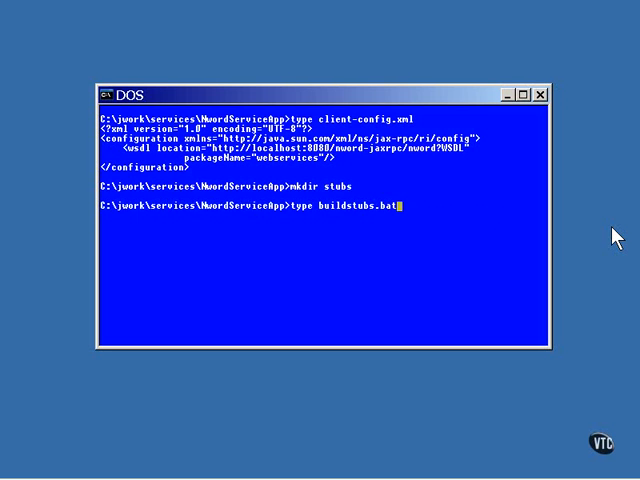
pyautogui.press('Return')
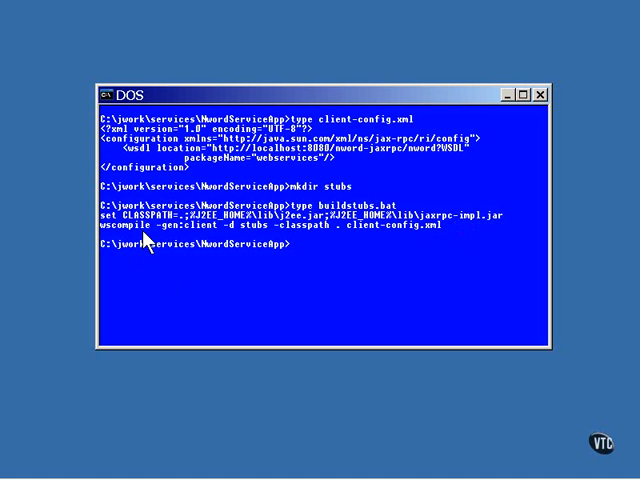
pyautogui.moveTo(187, 240)
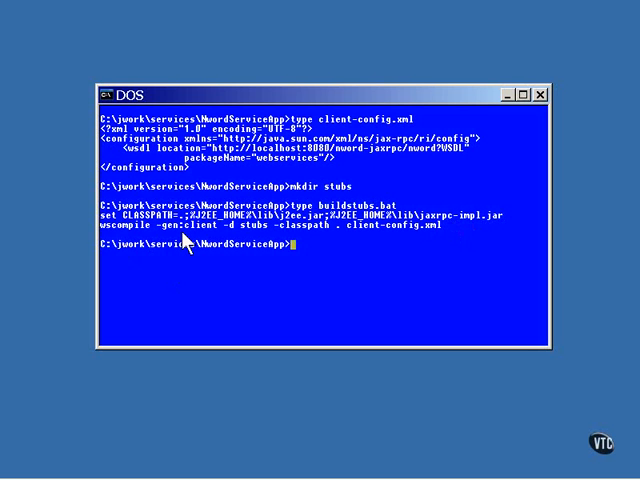
pyautogui.moveTo(237, 237)
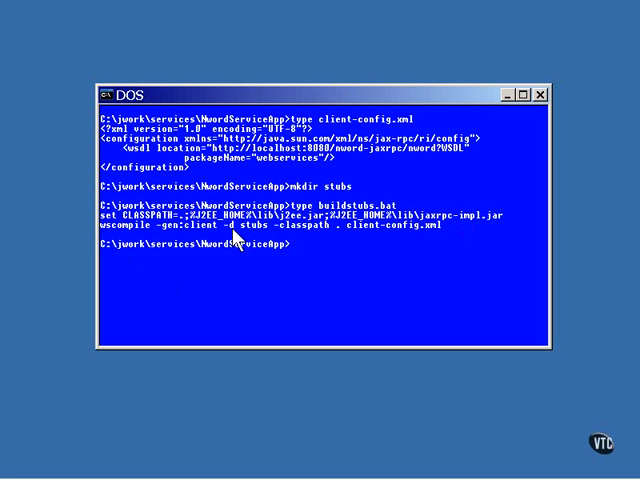
pyautogui.moveTo(373, 250)
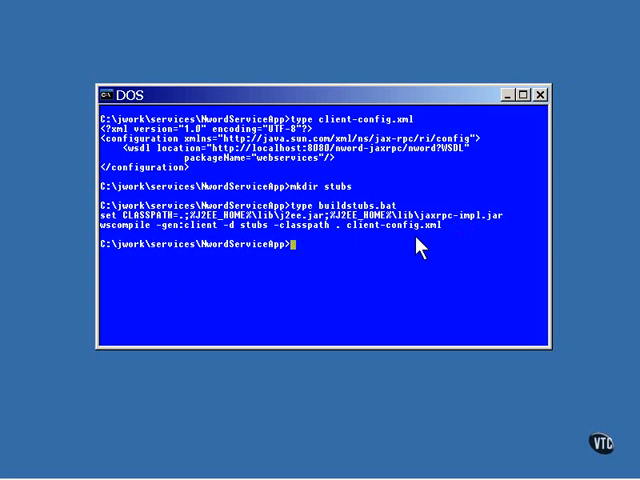
# Step: Run buildstubs to generate the client stubs, then begin listing the stubs folder
pyautogui.write('builds')
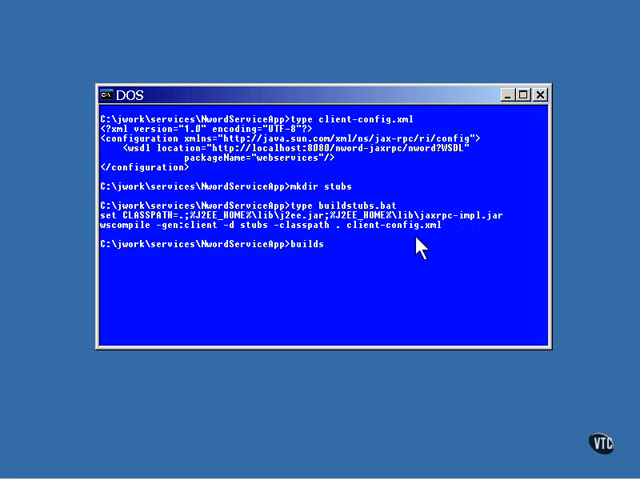
pyautogui.press('Return')
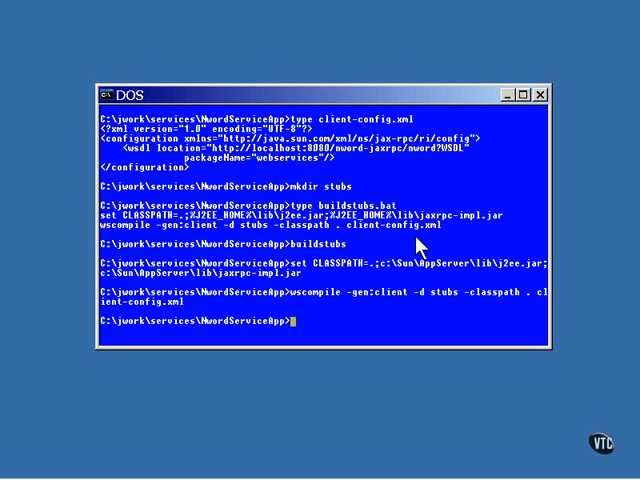
pyautogui.write('dir stubs')
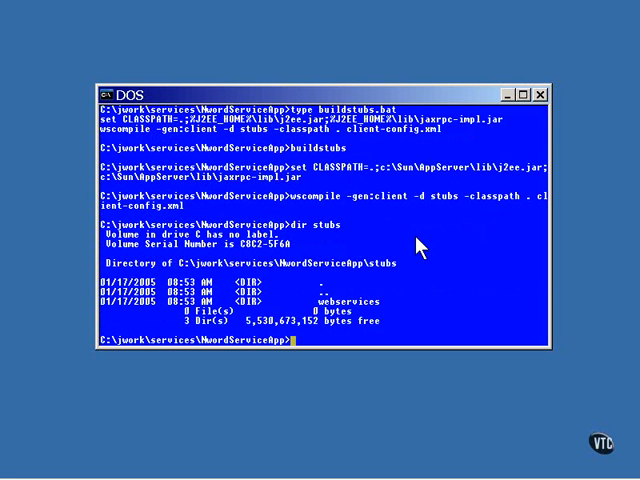
# Step: List stubs\webservices to see the ten generated stub and serializer classes
pyautogui.write('dir')
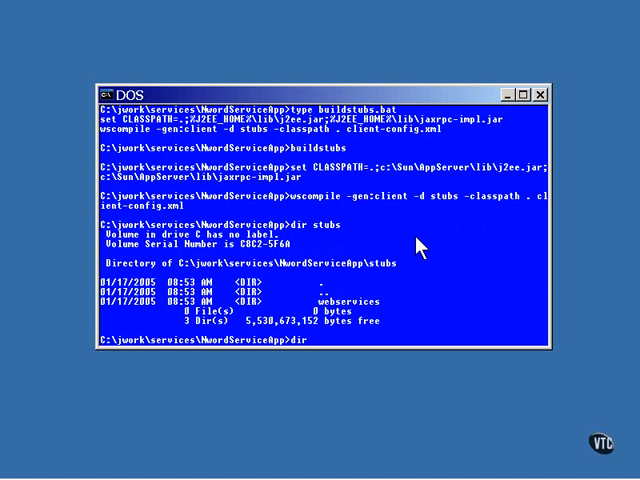
pyautogui.write('stubs')
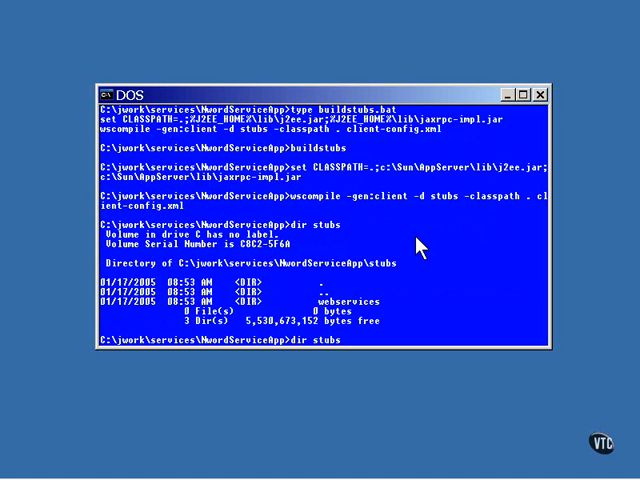
pyautogui.write('we')
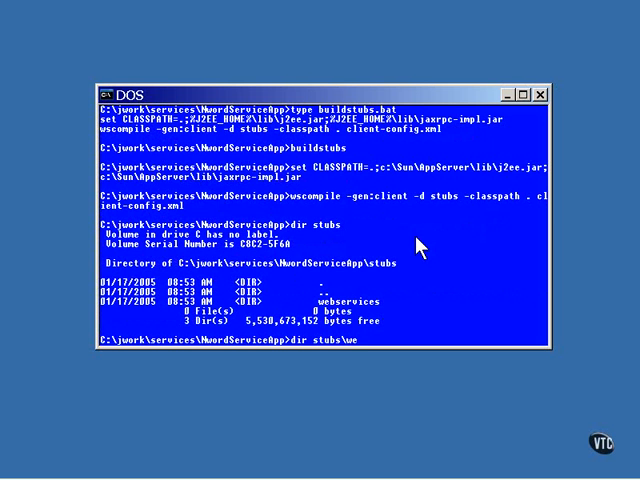
pyautogui.write('bservice')
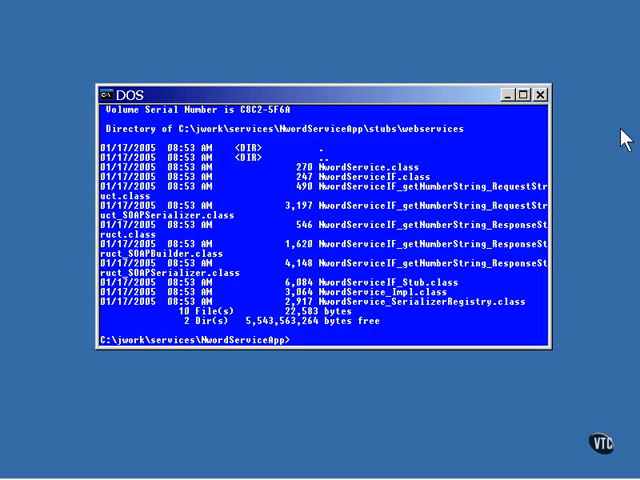
# Step: Print client\NwordServiceClient.java, the client source that calls the service through the stub
pyautogui.write('type client')
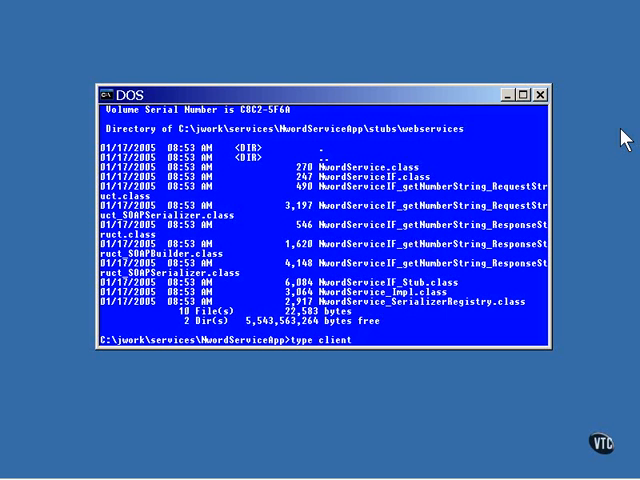
pyautogui.write('\\W')
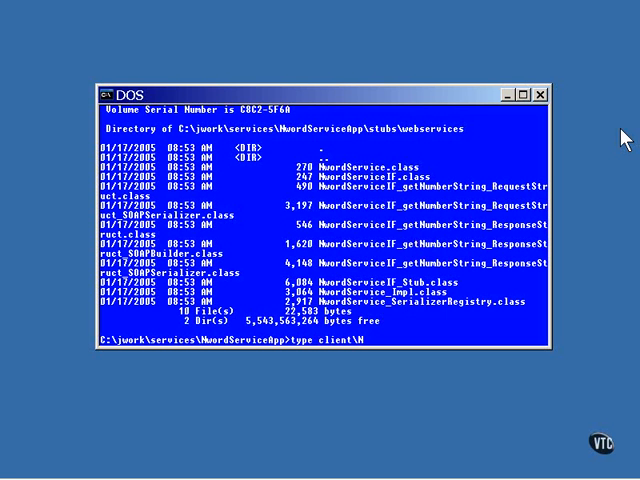
pyautogui.write('wordServiceClie')
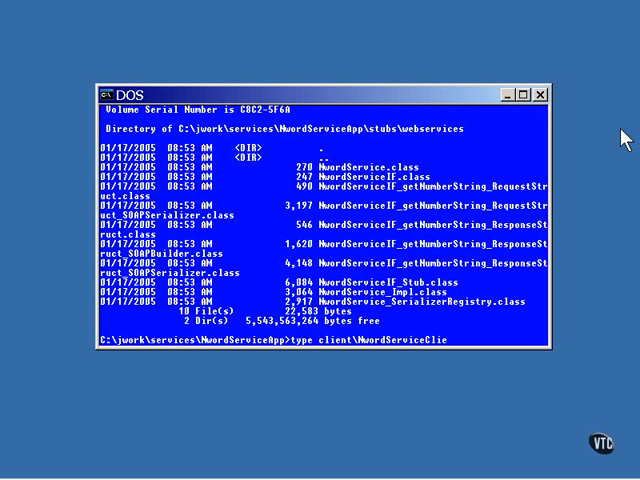
pyautogui.write('nt.java')
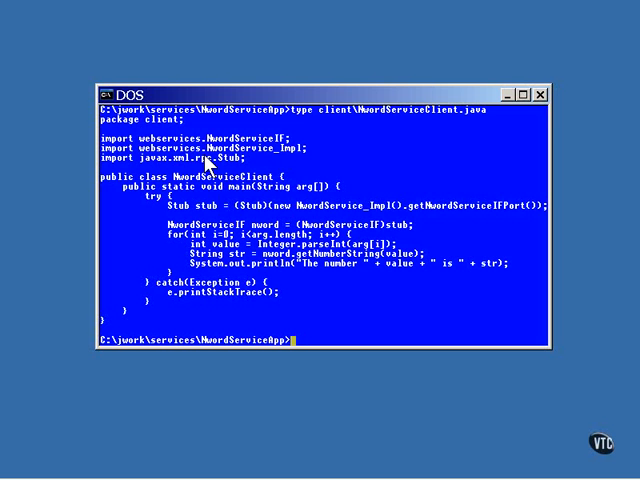
pyautogui.moveTo(278, 165)
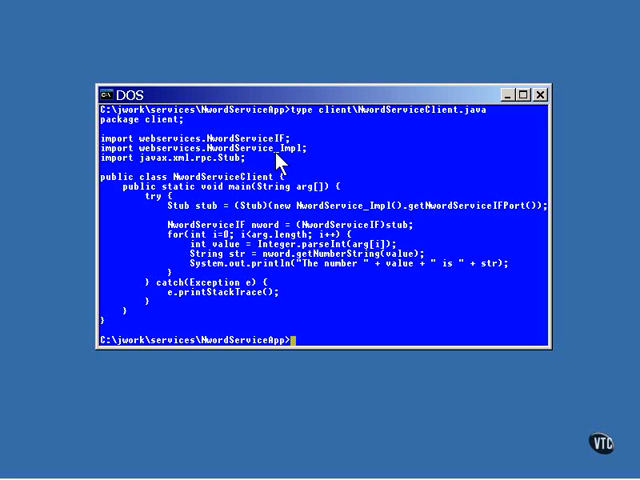
pyautogui.moveTo(369, 220)
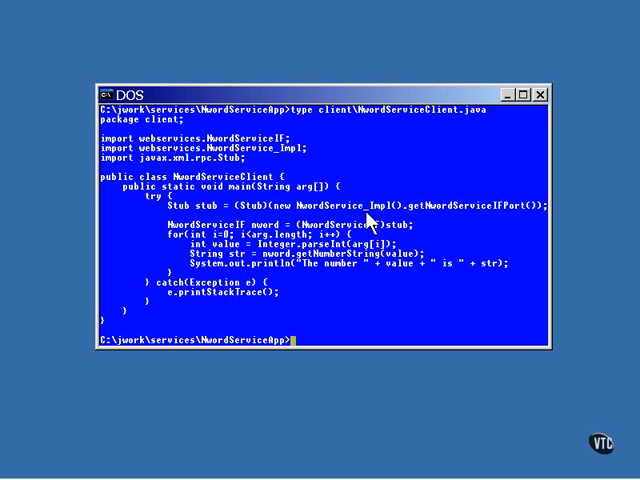
pyautogui.moveTo(428, 228)
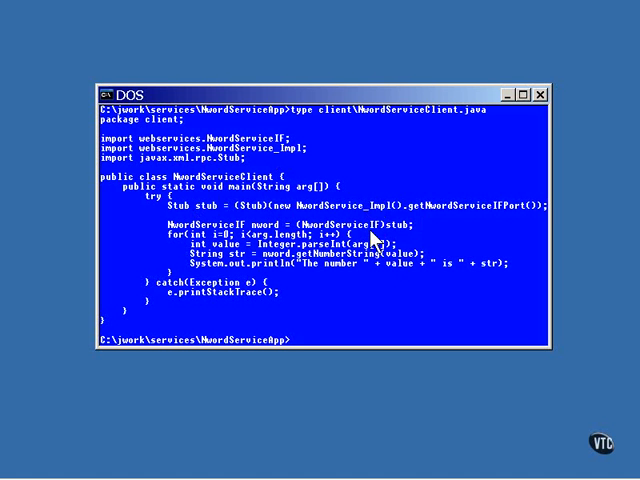
pyautogui.moveTo(331, 311)
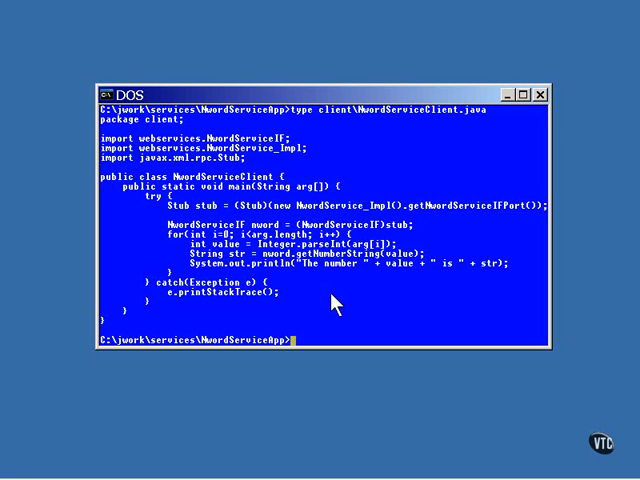
pyautogui.moveTo(335, 305)
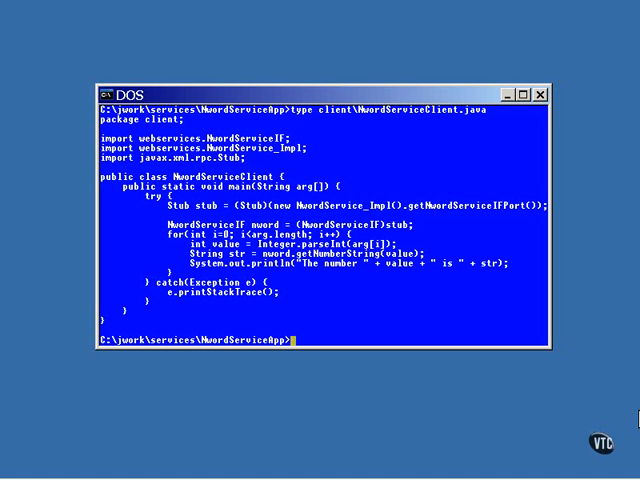
# Step: Print buildclient.bat, then run buildclient to compile the client sources with javac
pyautogui.write('type')
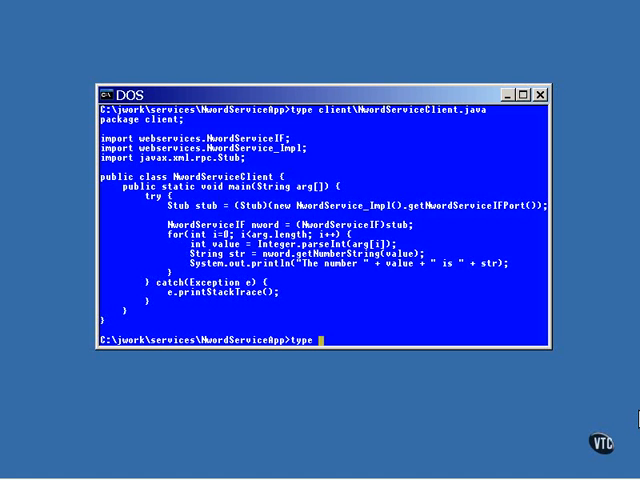
pyautogui.write('buildclient.bat')
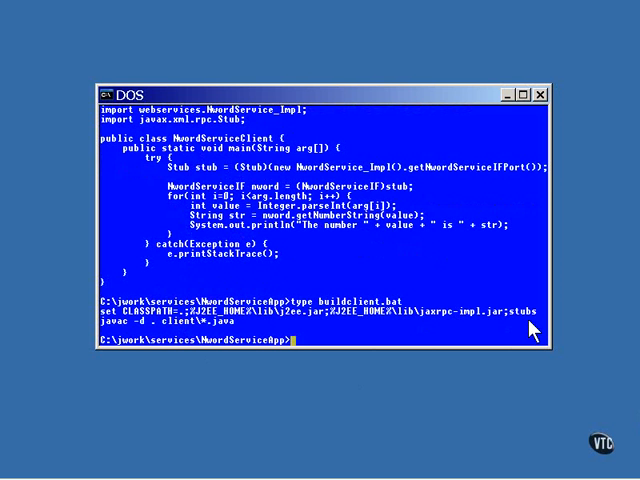
pyautogui.write('buildclien')
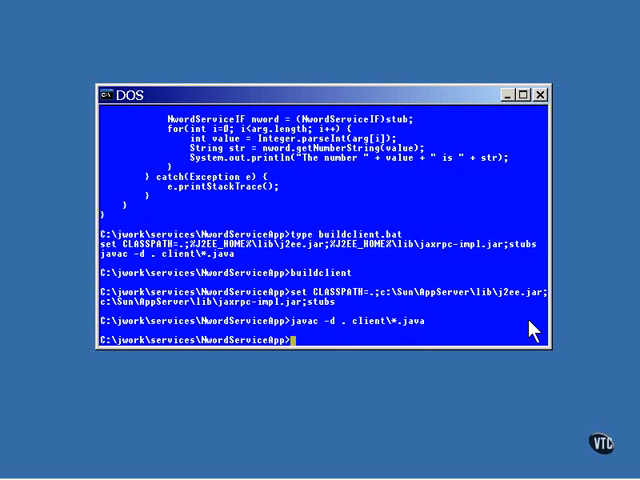
pyautogui.write('t')
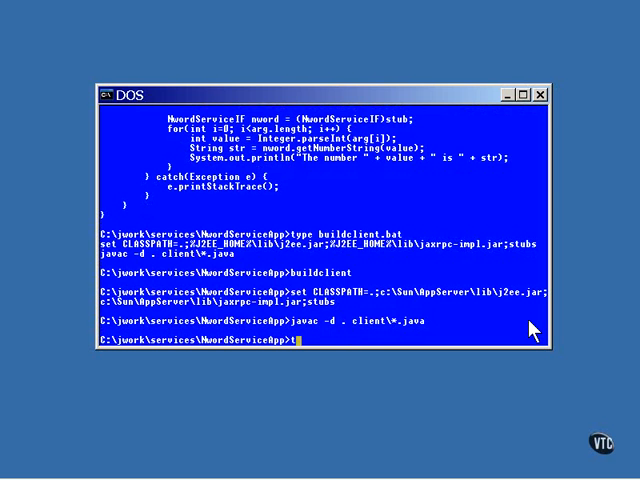
pyautogui.write('ype')
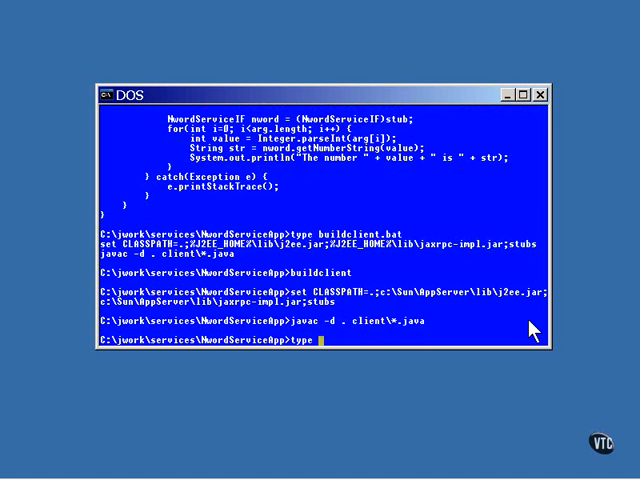
pyautogui.write('runclient.bat')
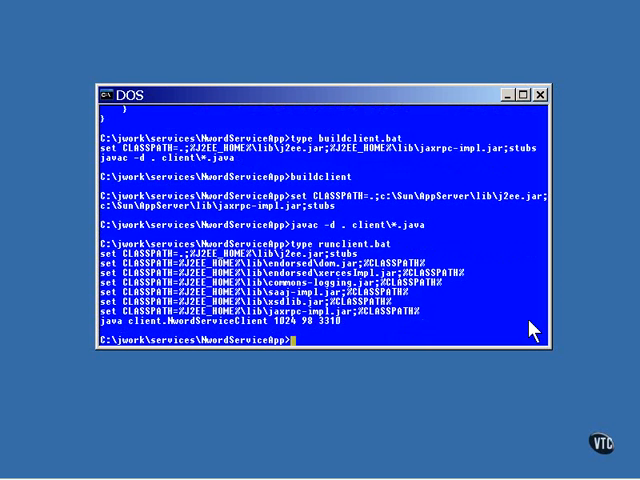
pyautogui.write('runclien')
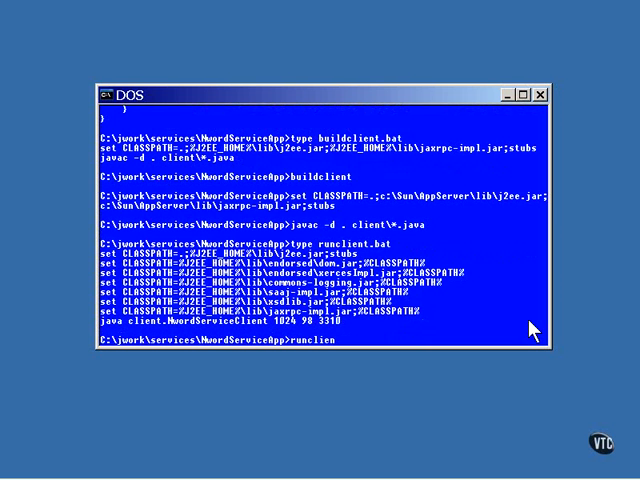